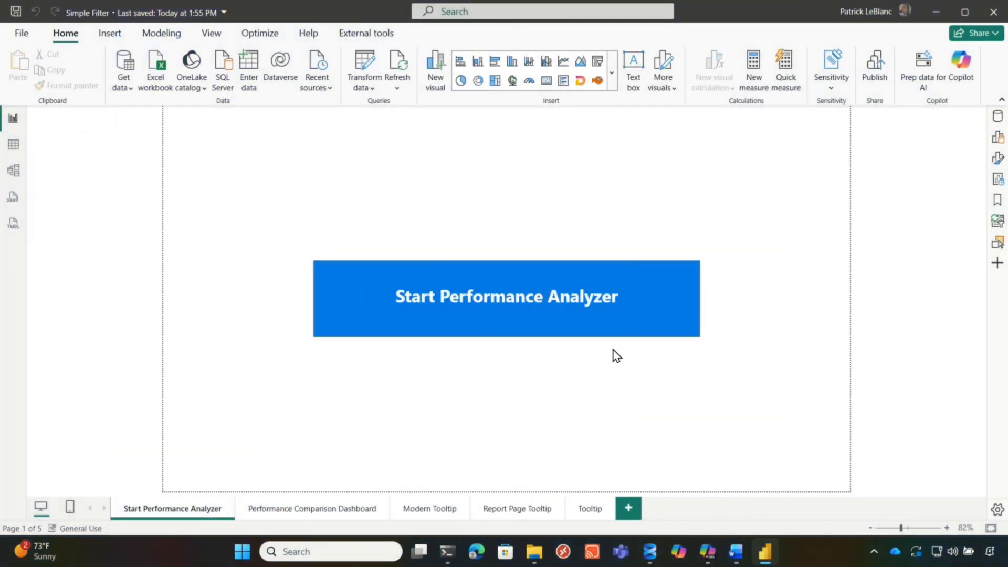
mouse_move(549, 347)
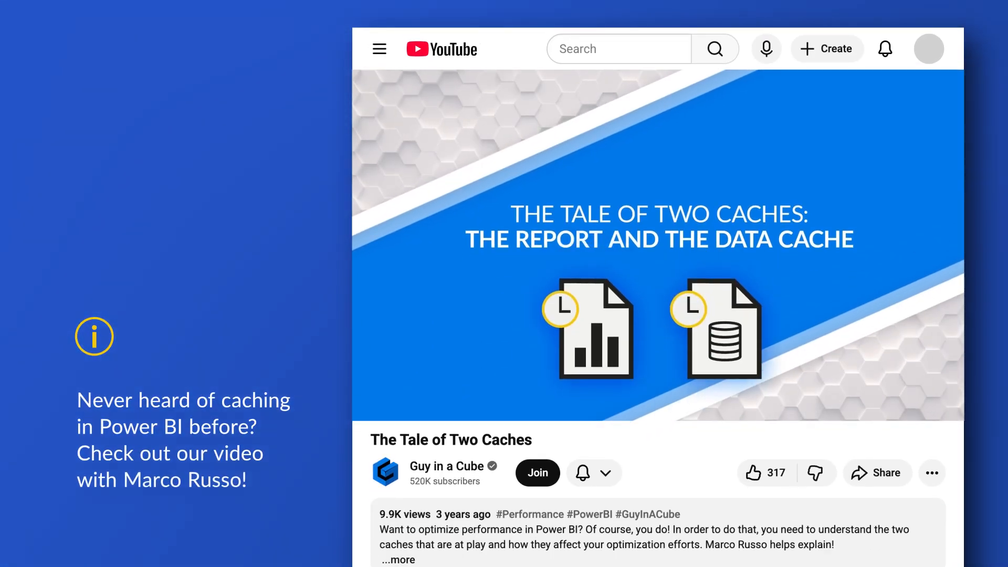
Step: Start a Performance Analyzer recording session to capture visual timings
click(657, 248)
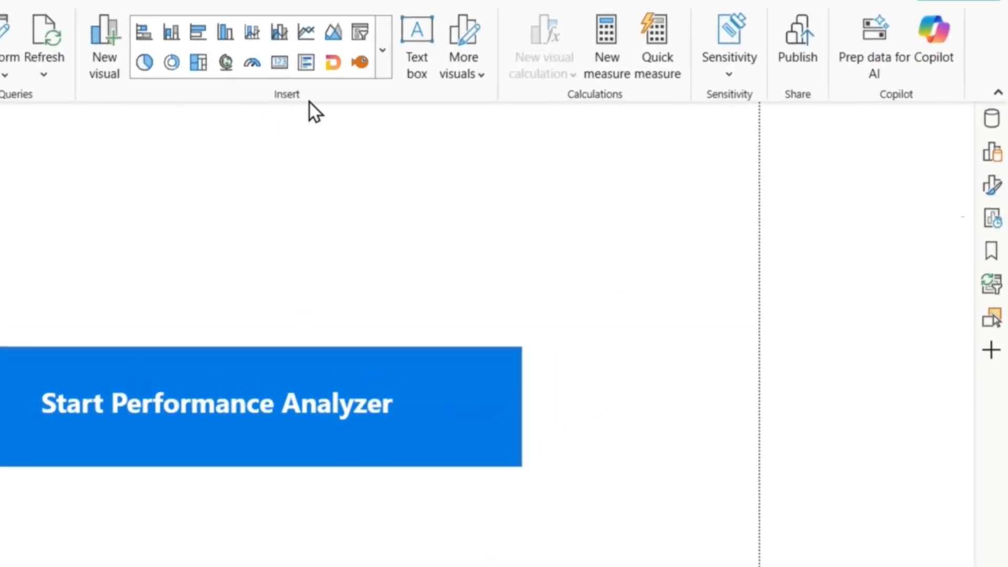
click(993, 218)
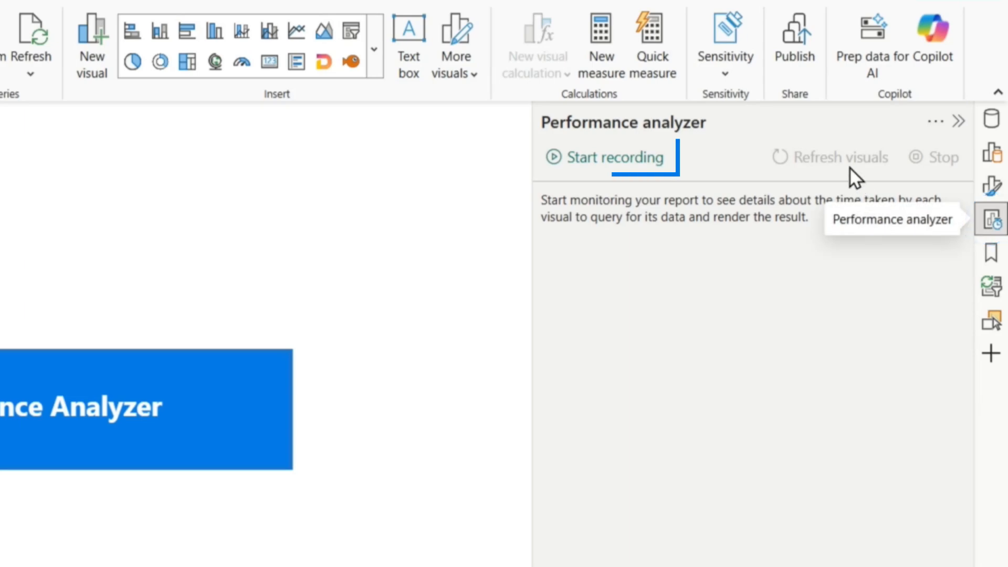
click(614, 158)
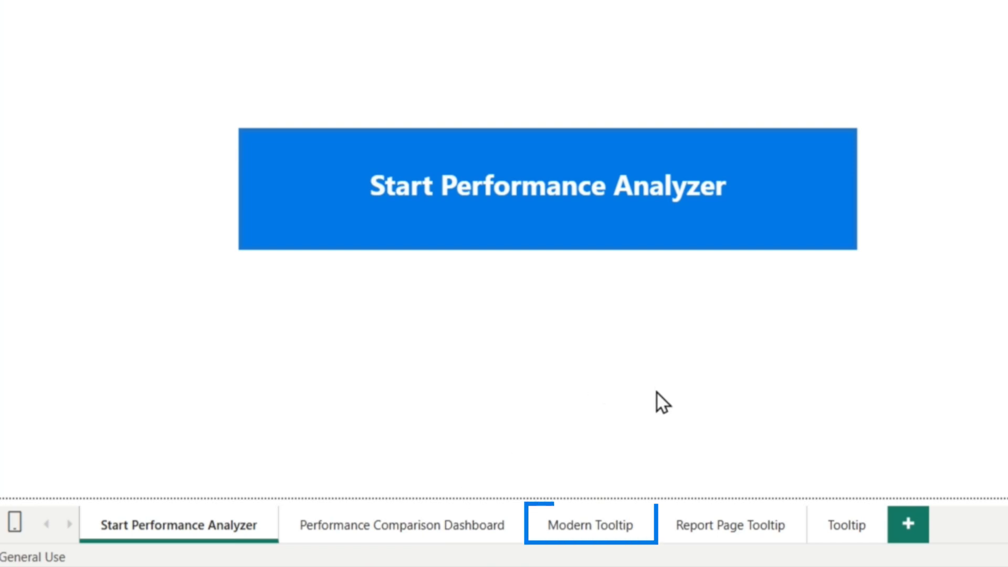
click(731, 525)
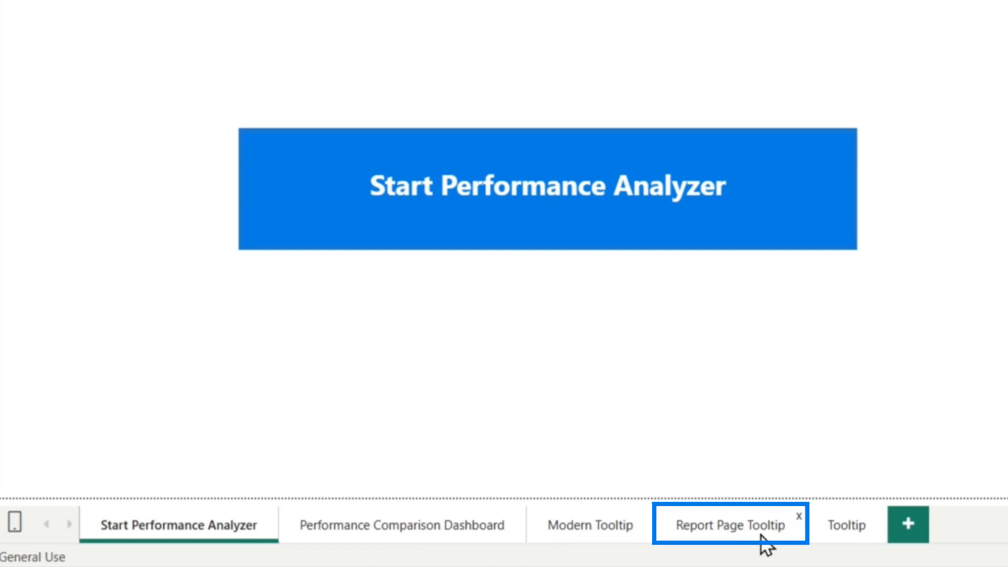
click(845, 524)
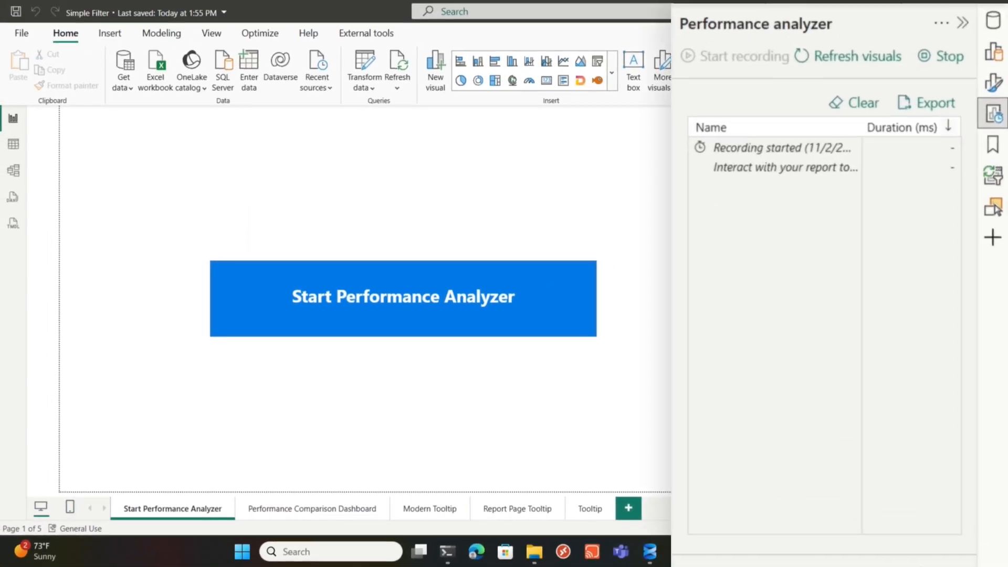
Step: Record the Modern Tooltip page filtered to 2023, then stop recording
click(426, 508)
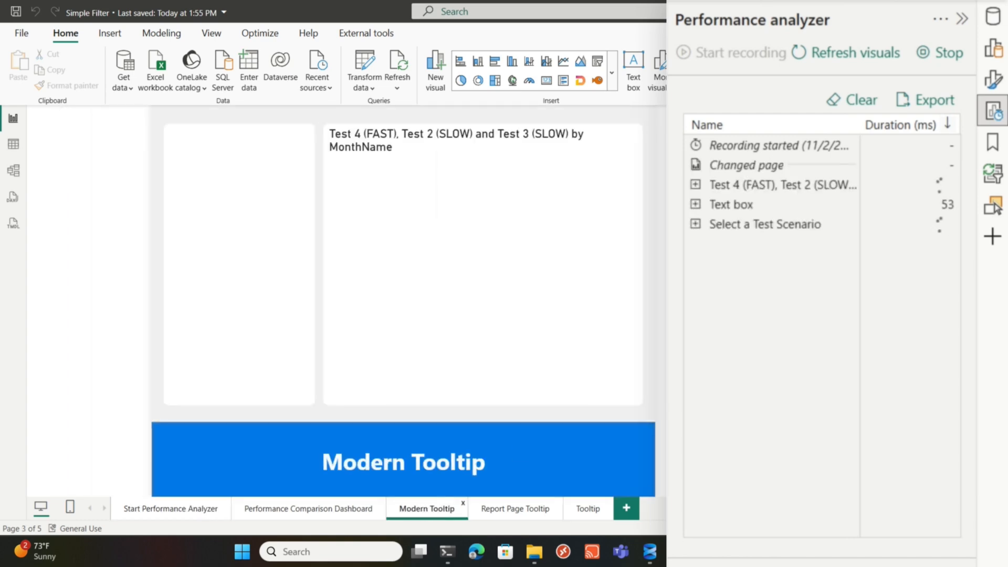
click(238, 263)
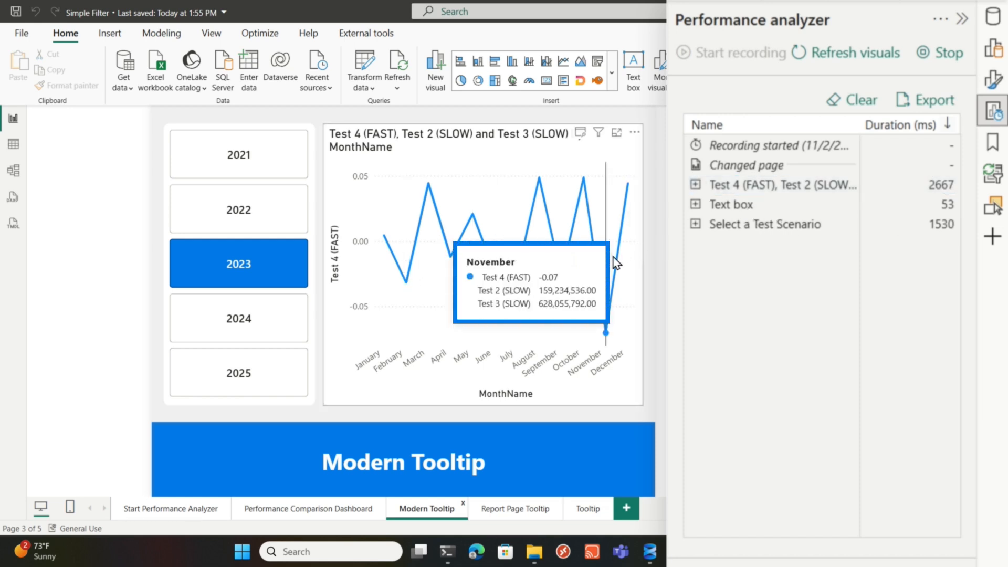
click(942, 53)
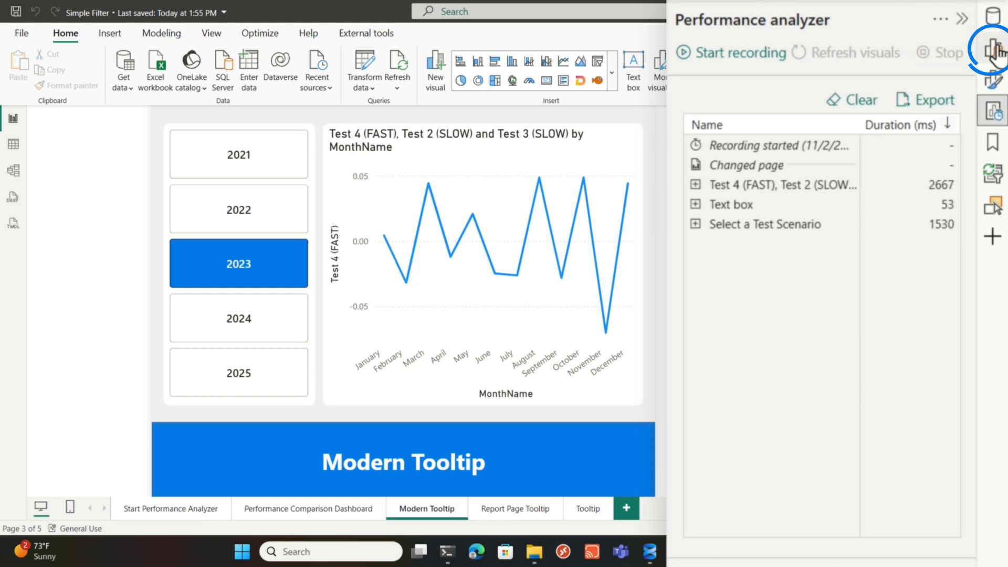
Step: Show the line chart's fields — Test 4 value with Test 2 and Test 3 tooltips — and the External tools ribbon
click(993, 47)
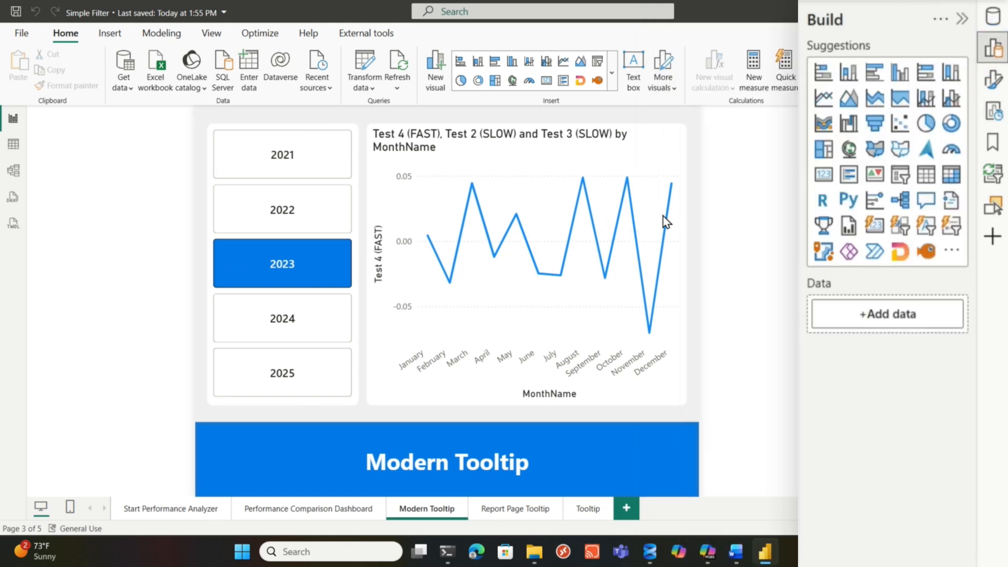
click(527, 257)
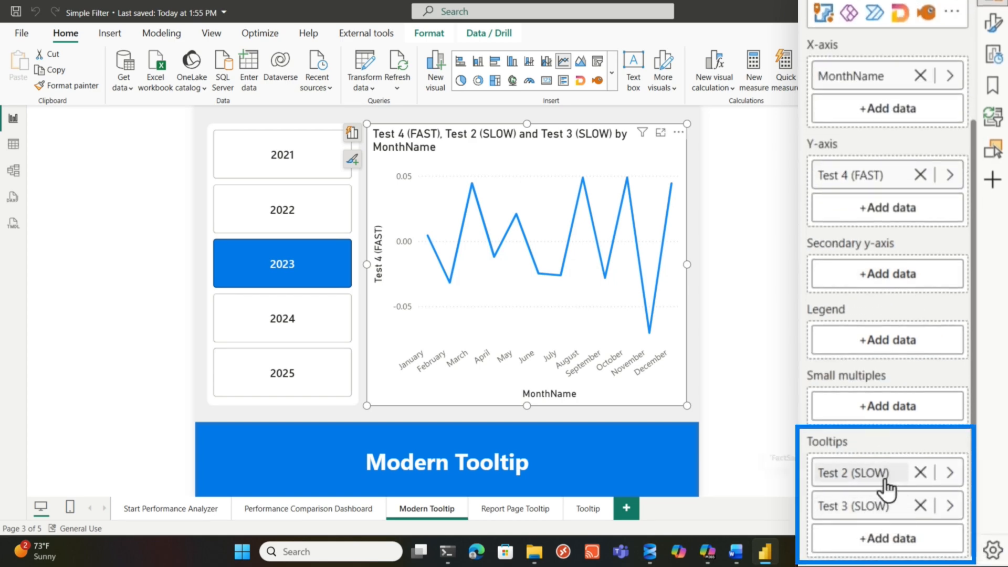
mouse_move(657, 330)
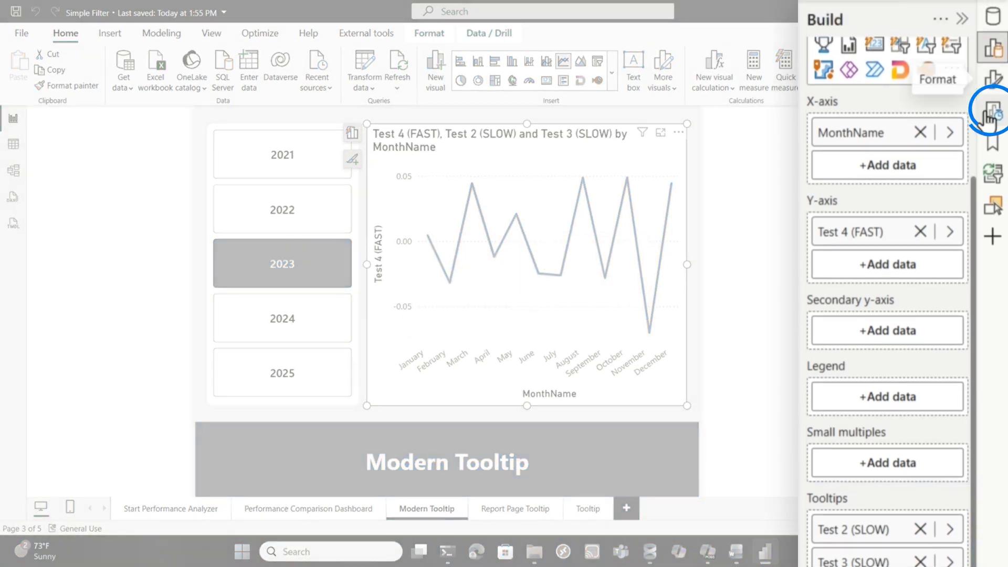
click(996, 111)
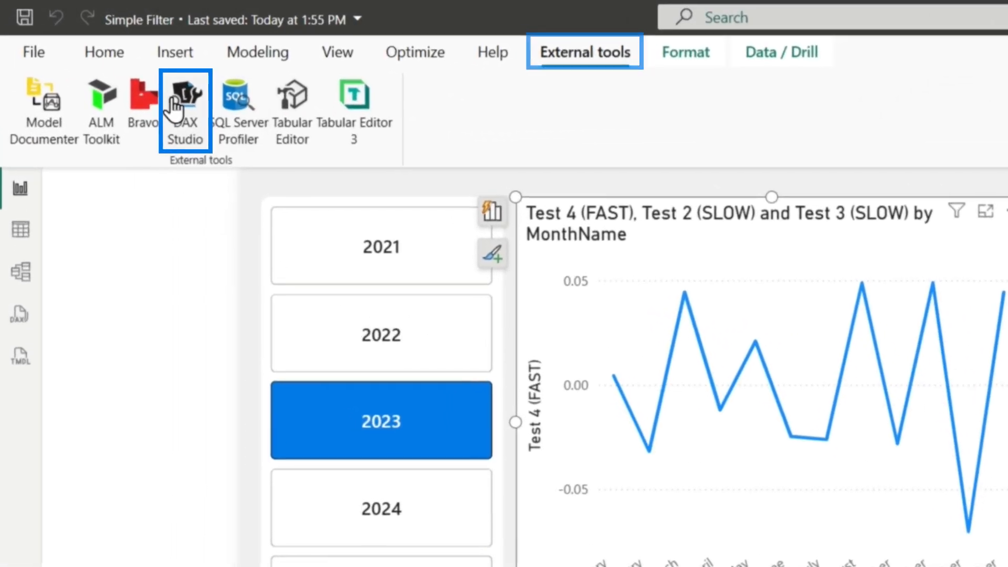
Step: Launch DAX Studio on the Simple Filter model and load the chart's query
click(186, 106)
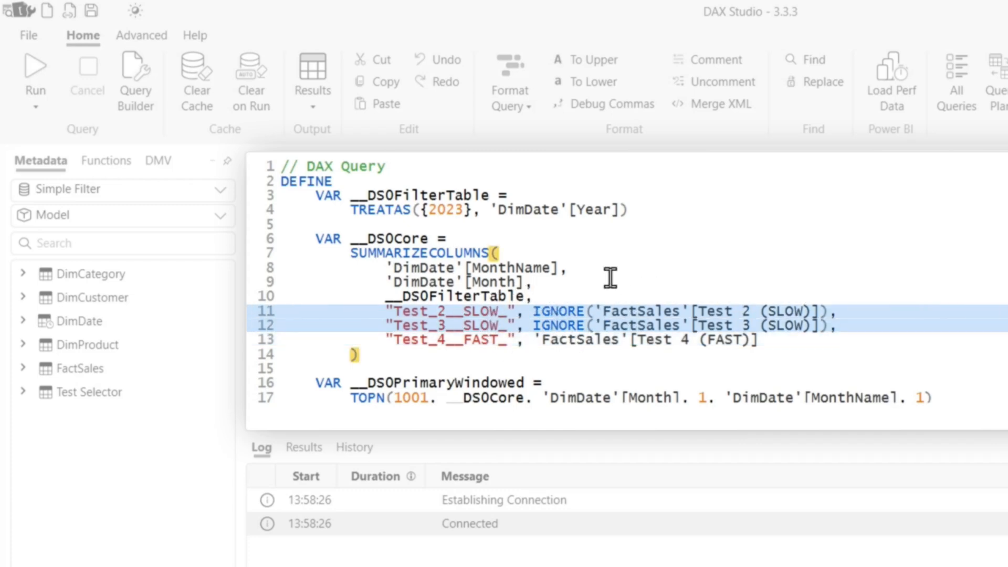
click(451, 339)
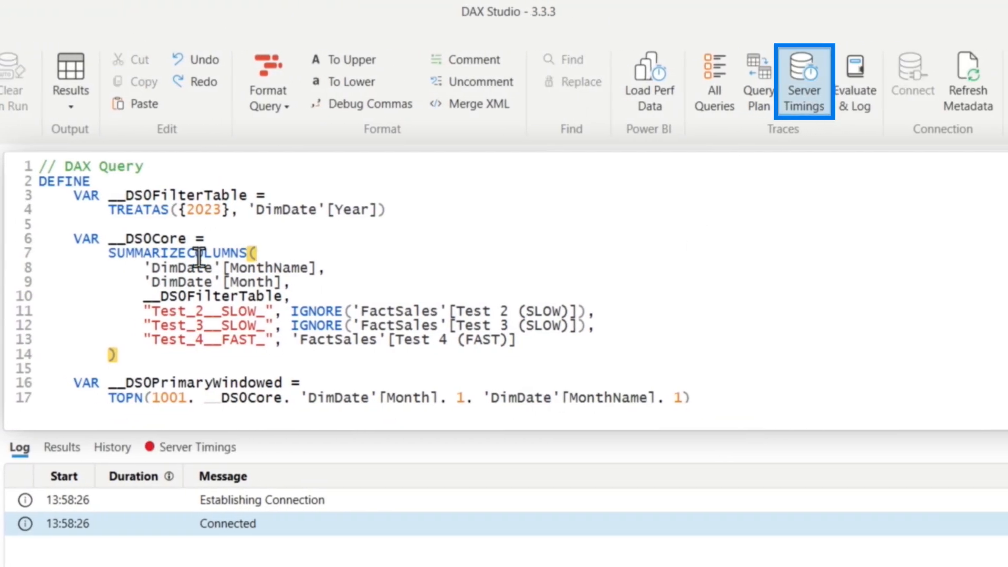
Step: Run the query on a cleared cache with Server Timings, about 1,353 ms across seven scans
click(804, 81)
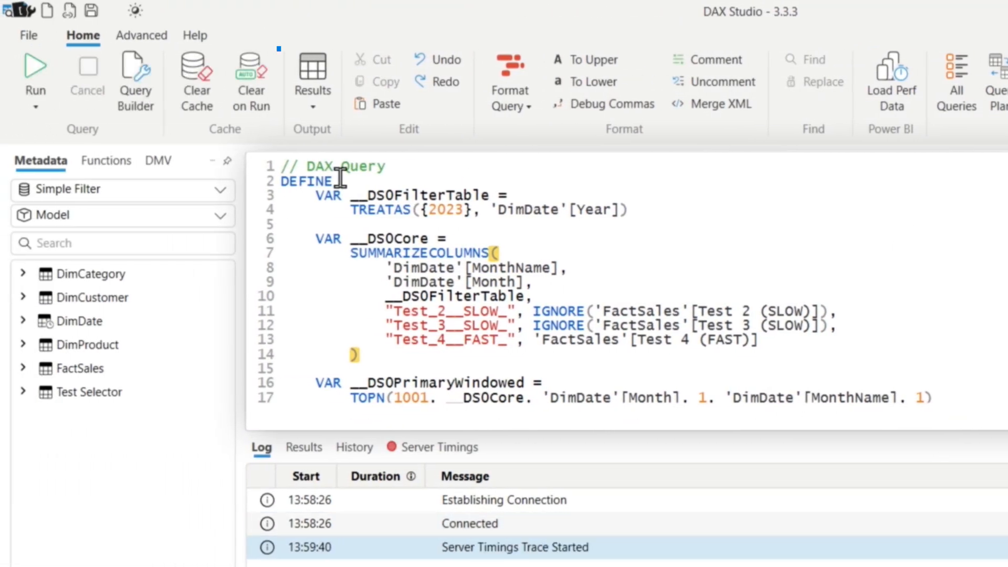
click(251, 80)
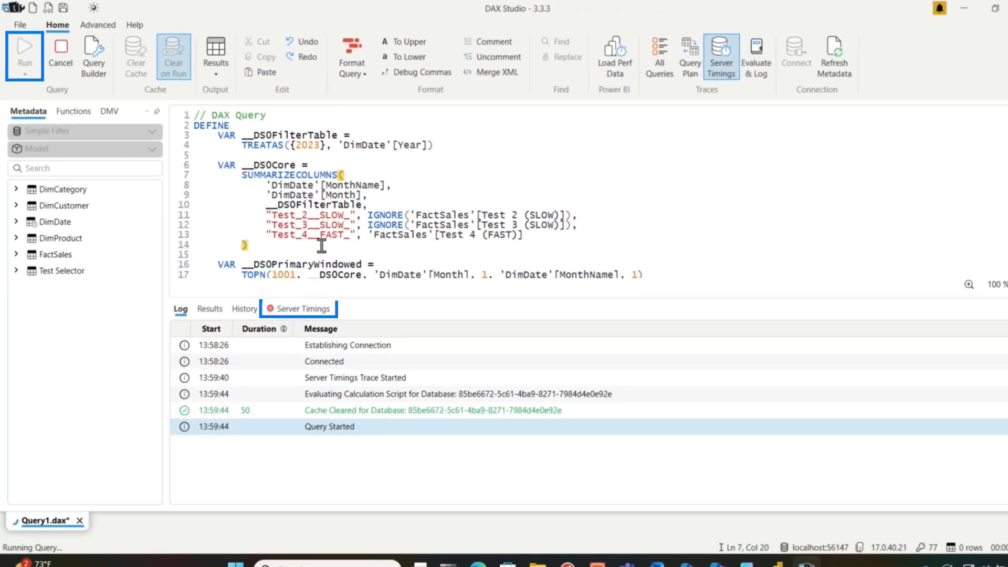
click(24, 51)
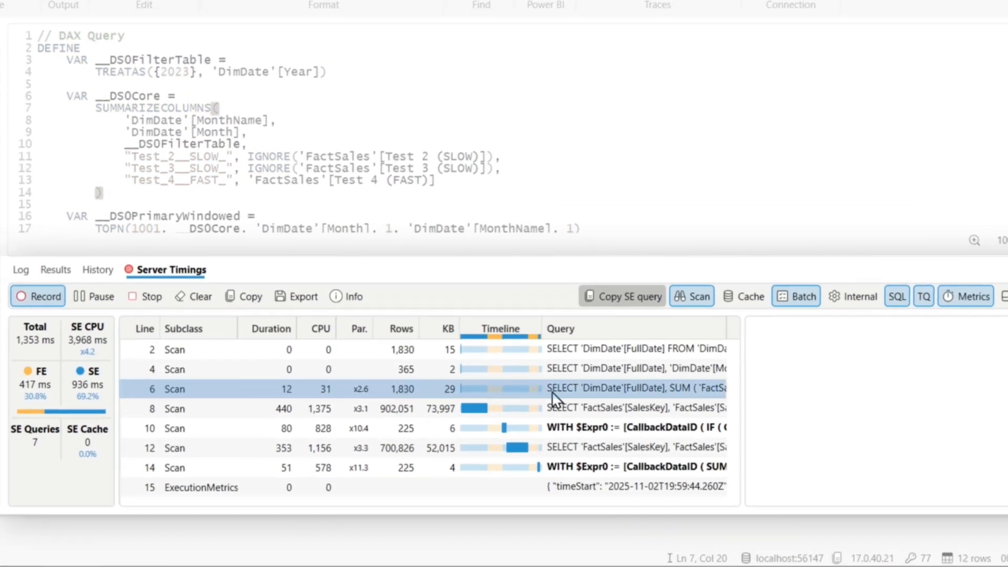
click(636, 388)
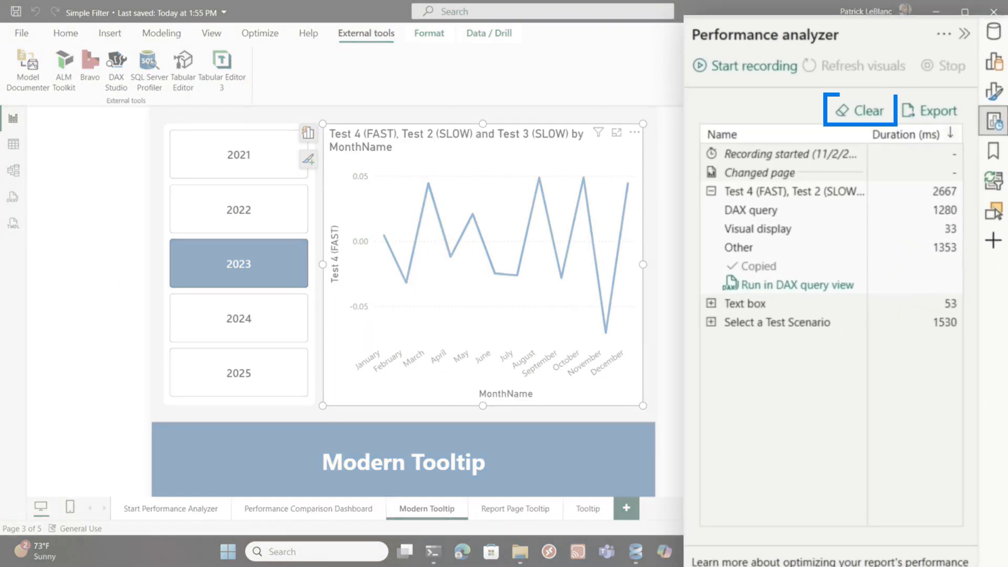
Step: Record the Report Page Tooltip page afresh and copy the Test 4 (FAST) chart's query
click(860, 111)
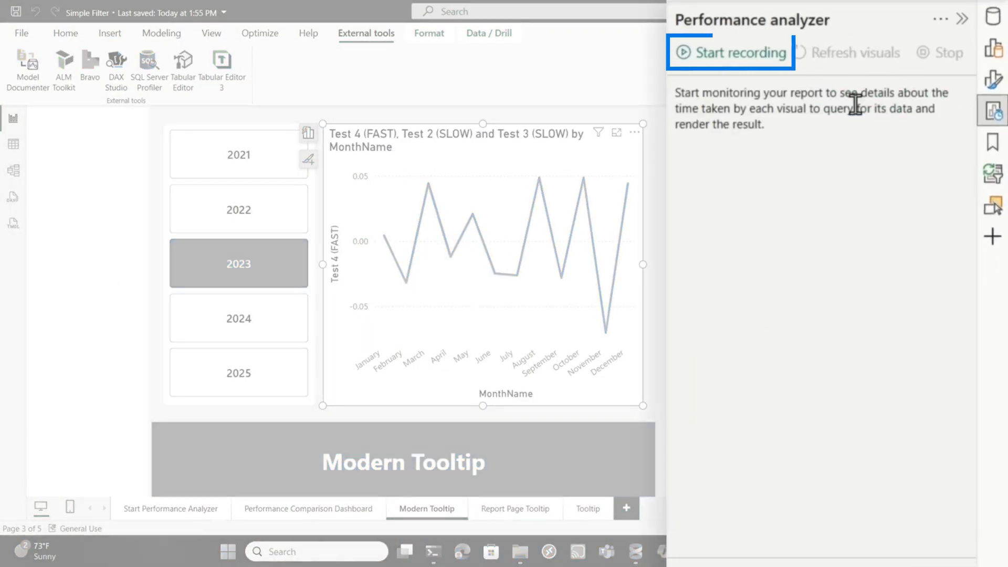
click(737, 53)
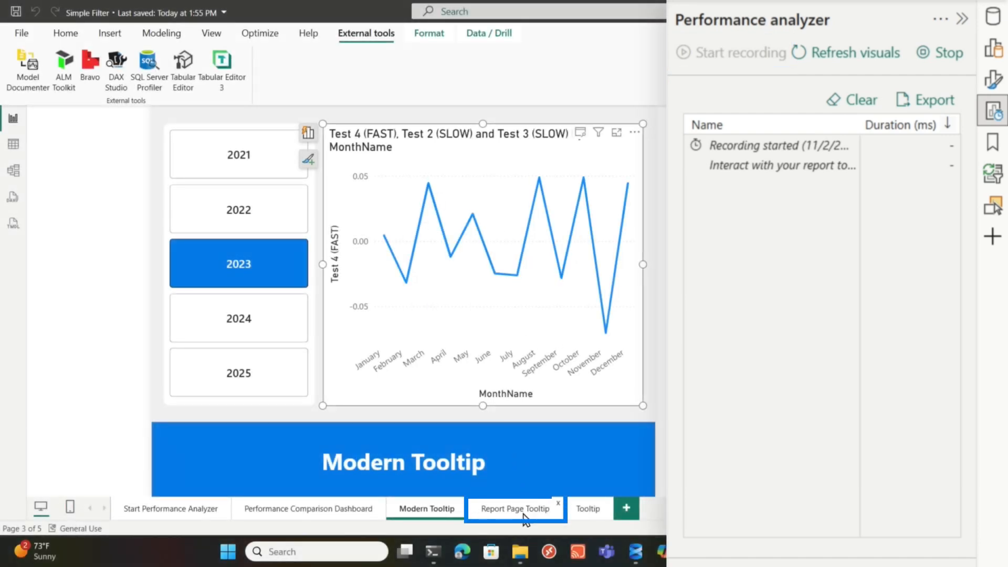
click(515, 509)
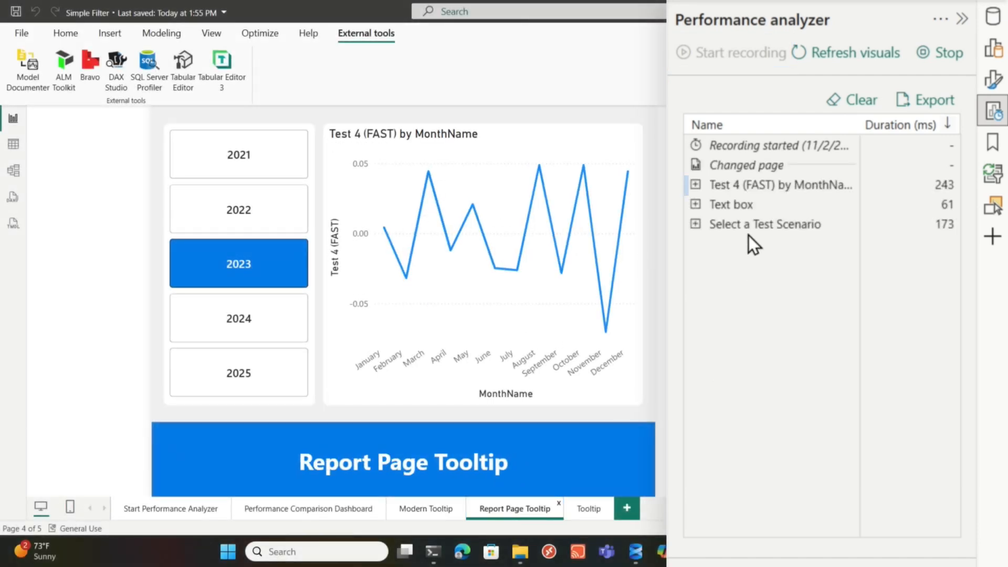
click(696, 185)
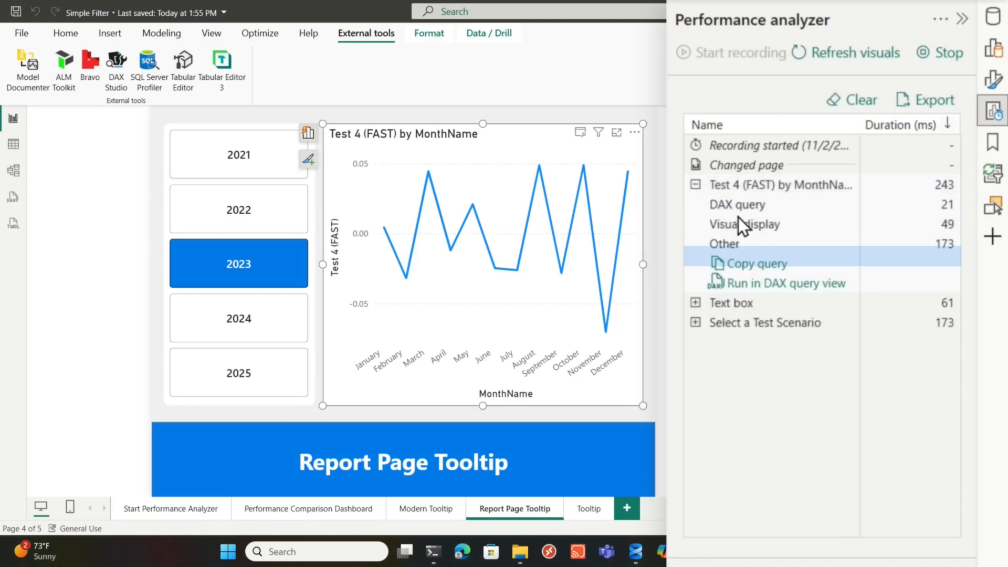
click(785, 283)
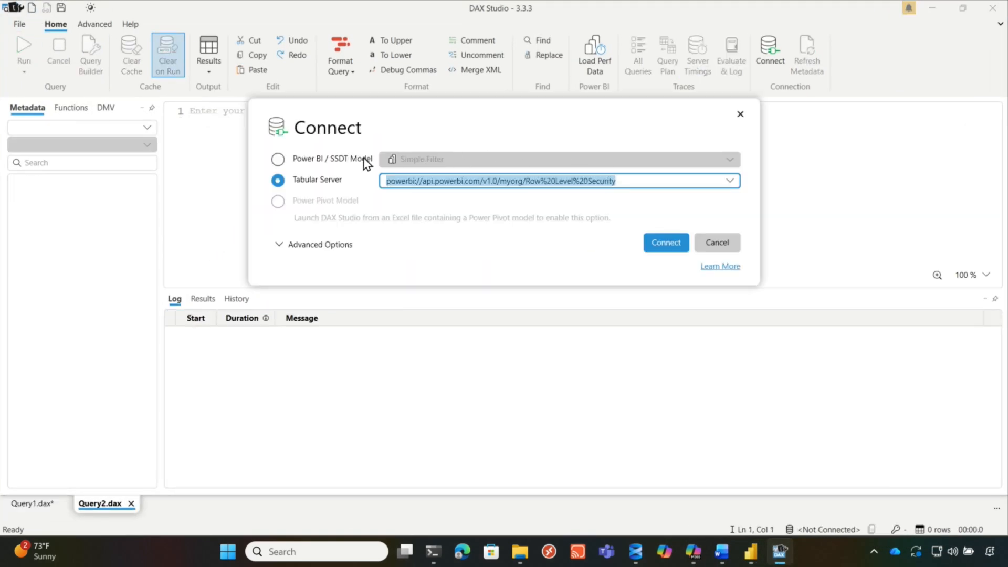
Step: Connect to the Simple Filter model and run the Test 4 (FAST) query, 37 ms total
click(666, 243)
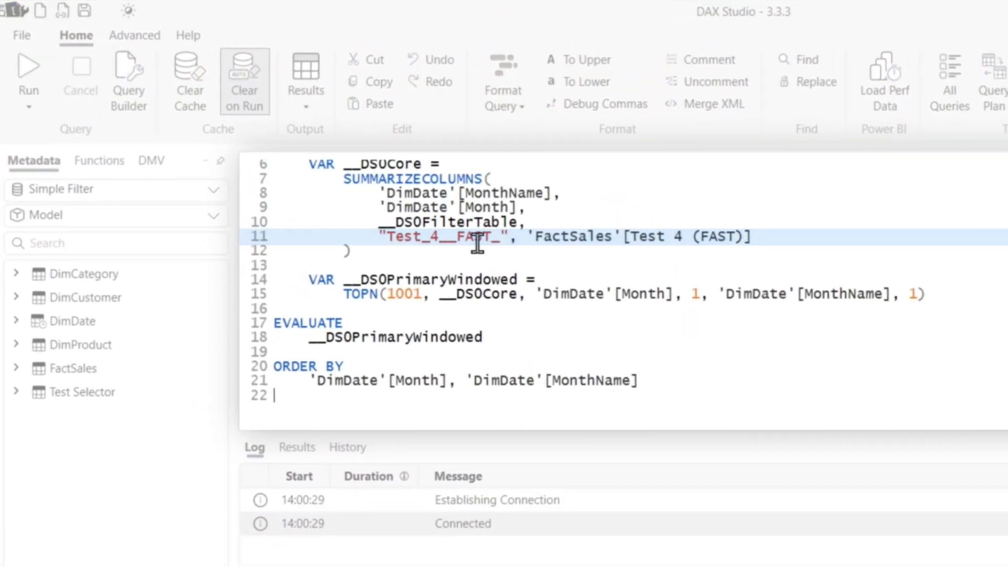
click(808, 81)
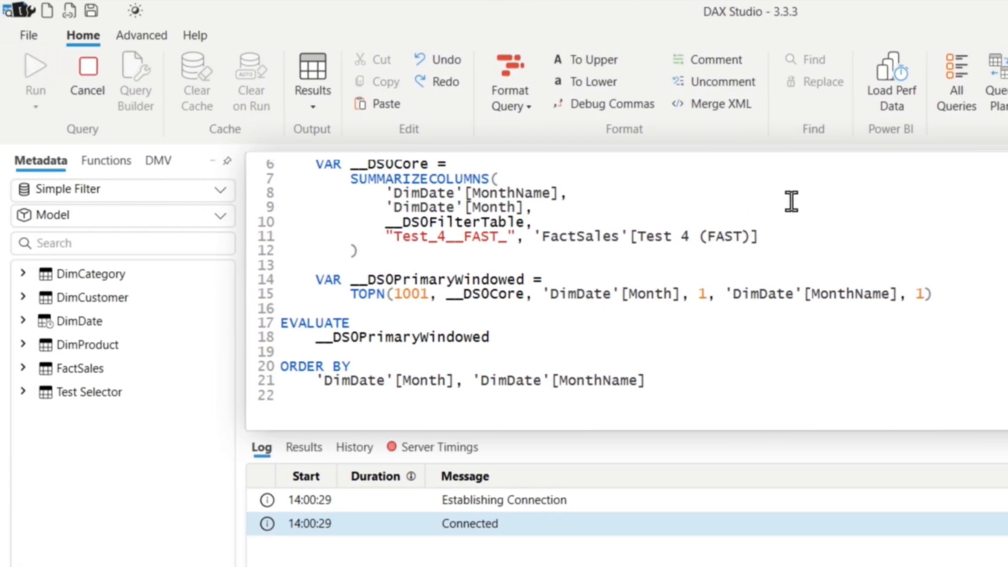
click(36, 71)
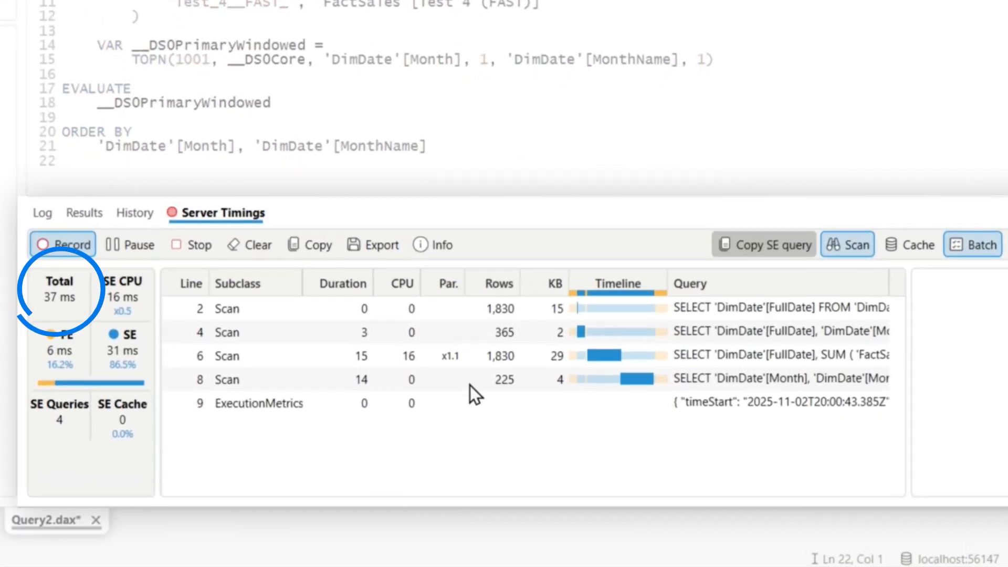
click(56, 520)
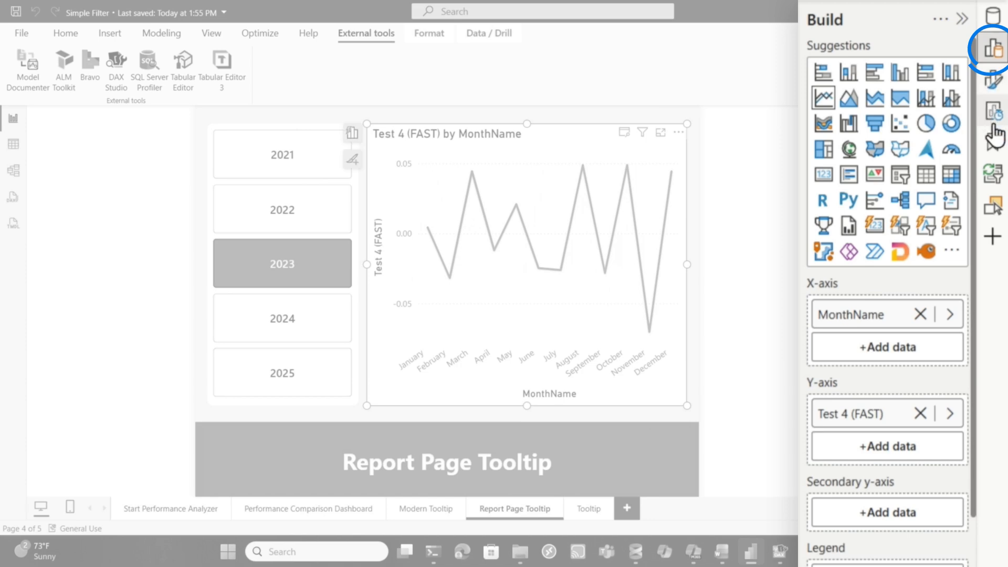
Step: Confirm the fast chart has no tooltip fields, then return to DAX Studio
scroll(down, 3)
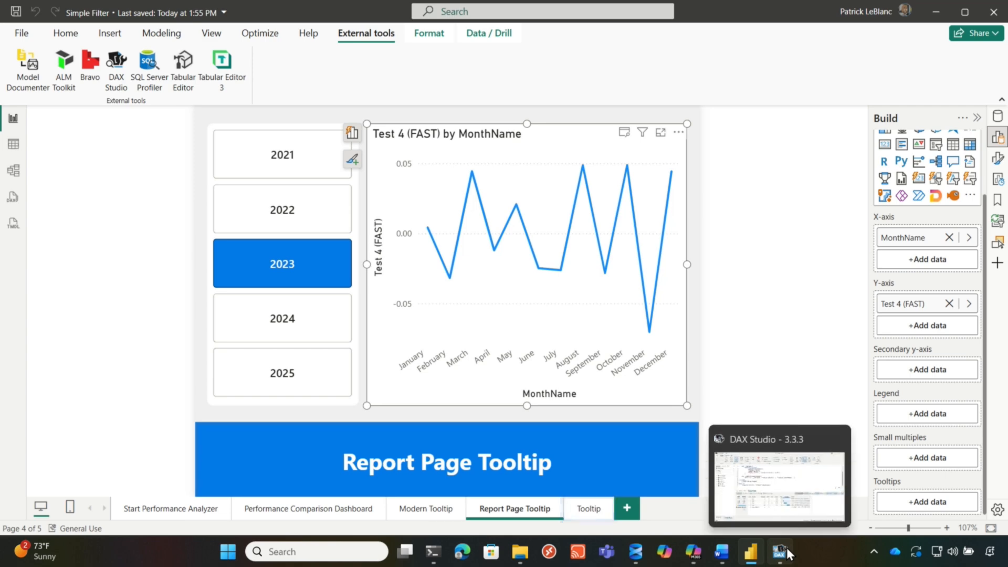
click(781, 551)
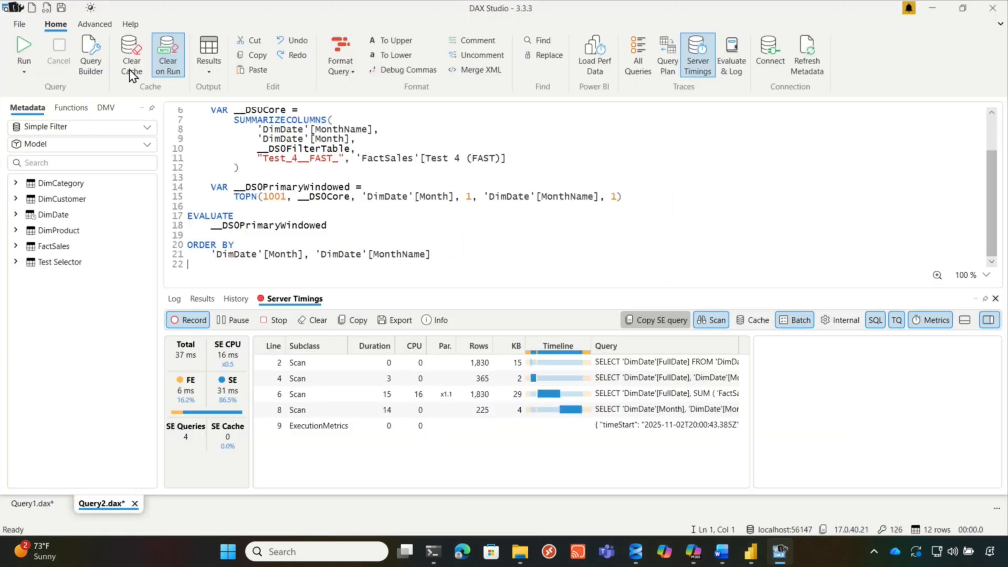
Step: Capture all report queries in a new tab and load the Test 2 (SLOW) query for 2023 August
click(32, 7)
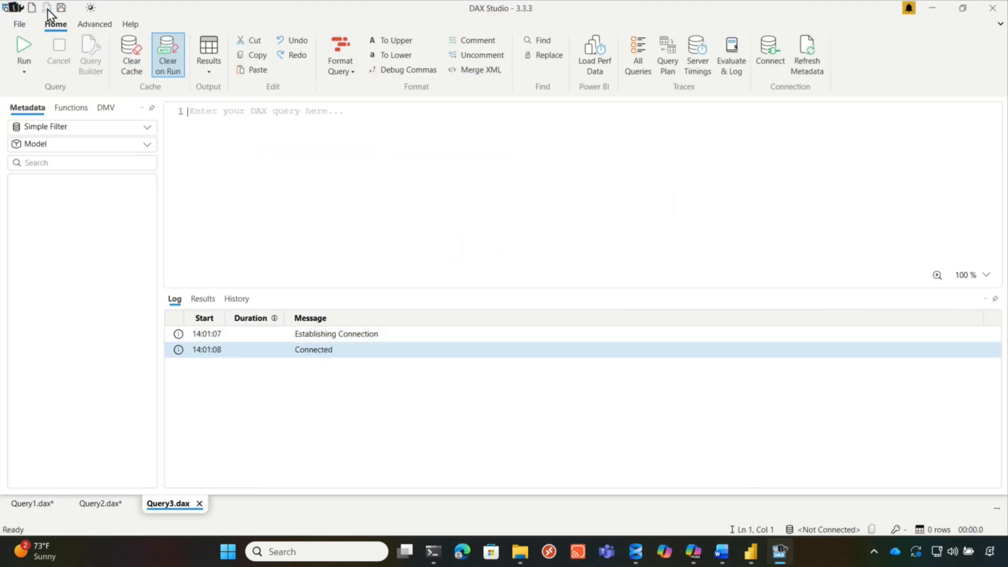
click(637, 54)
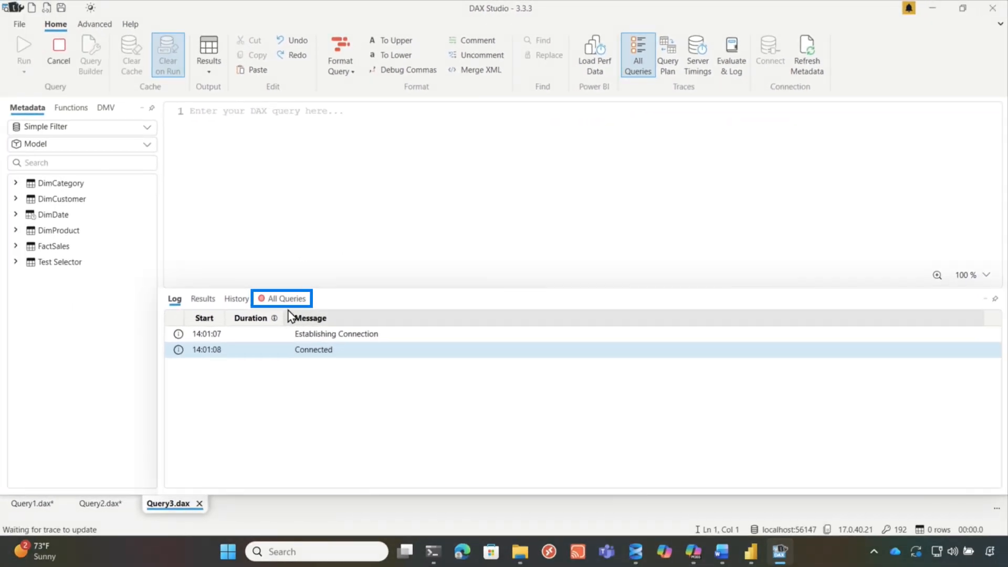
click(285, 298)
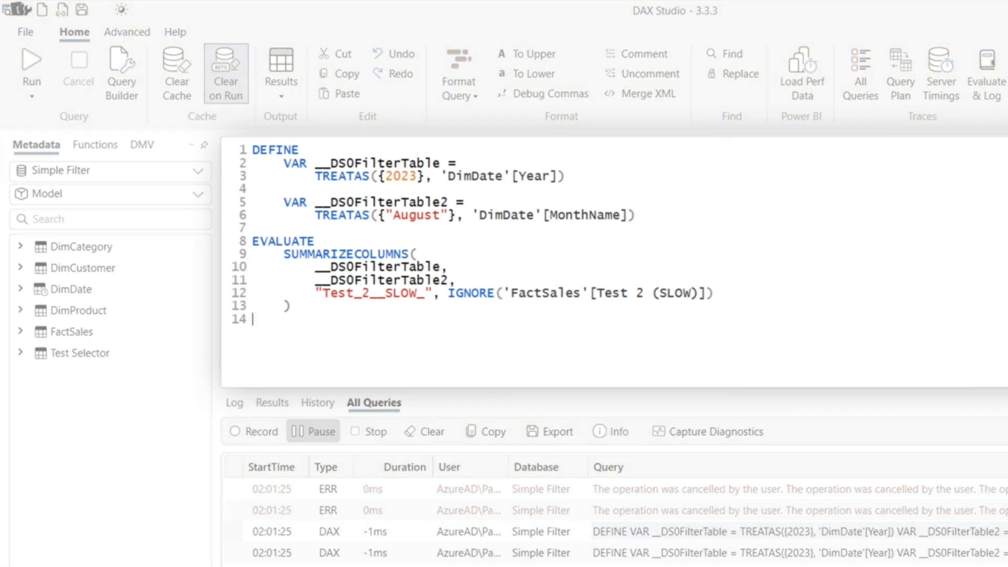
click(379, 293)
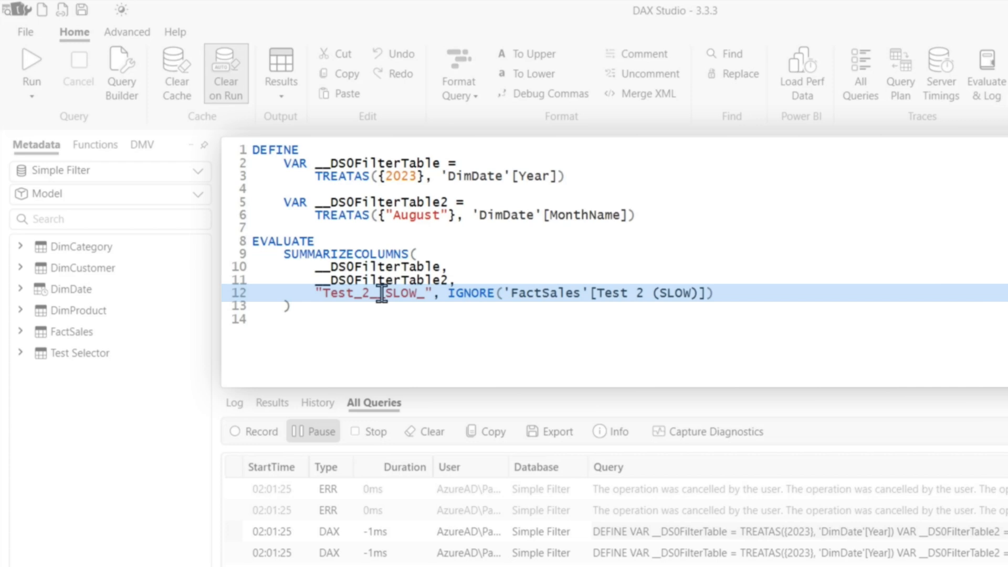